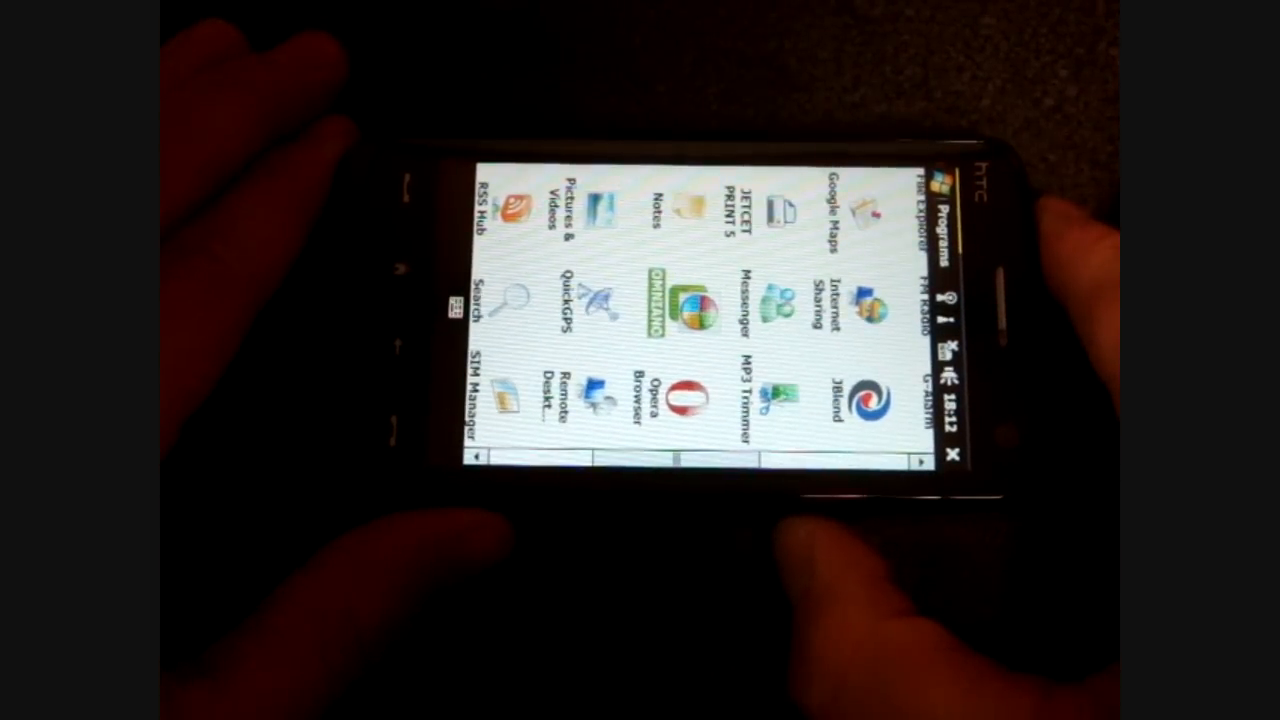
# Launch the Piano app from the Programs list so its keyboard appears at F4.
pyautogui.click(680, 300)
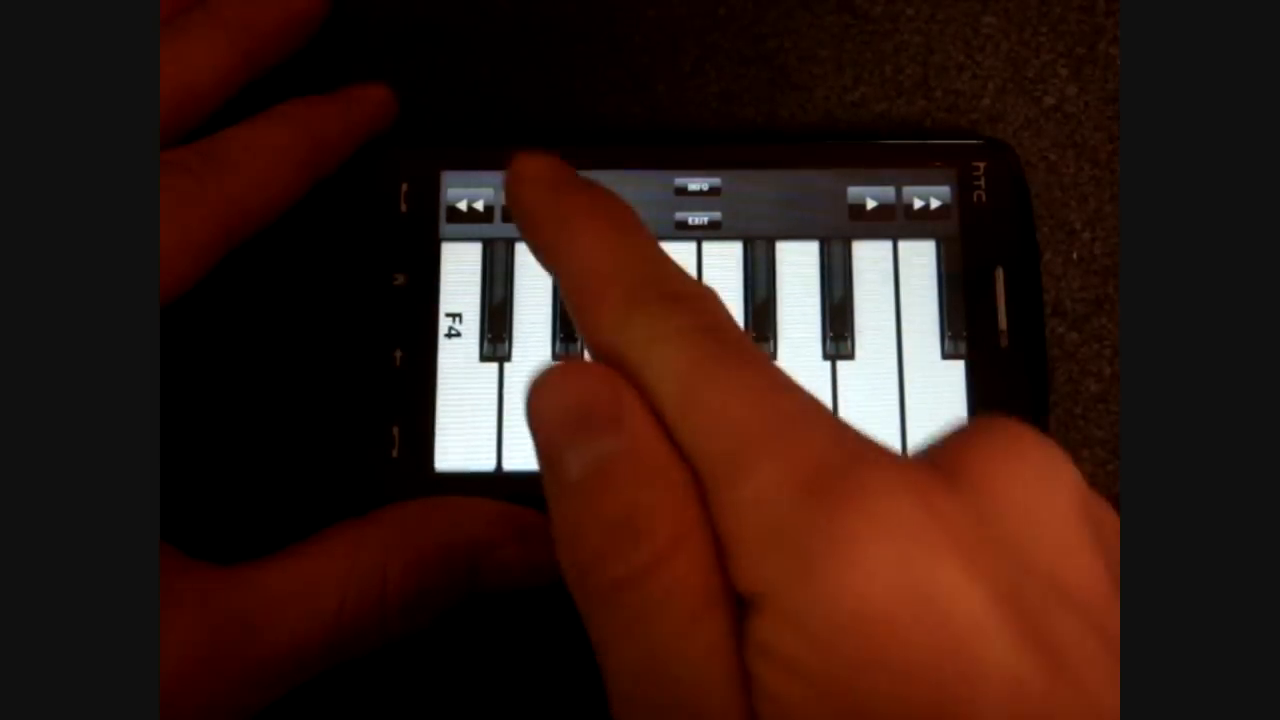
# Shift the one-octave keyboard down so it starts at C4 instead of F4.
pyautogui.click(524, 206)
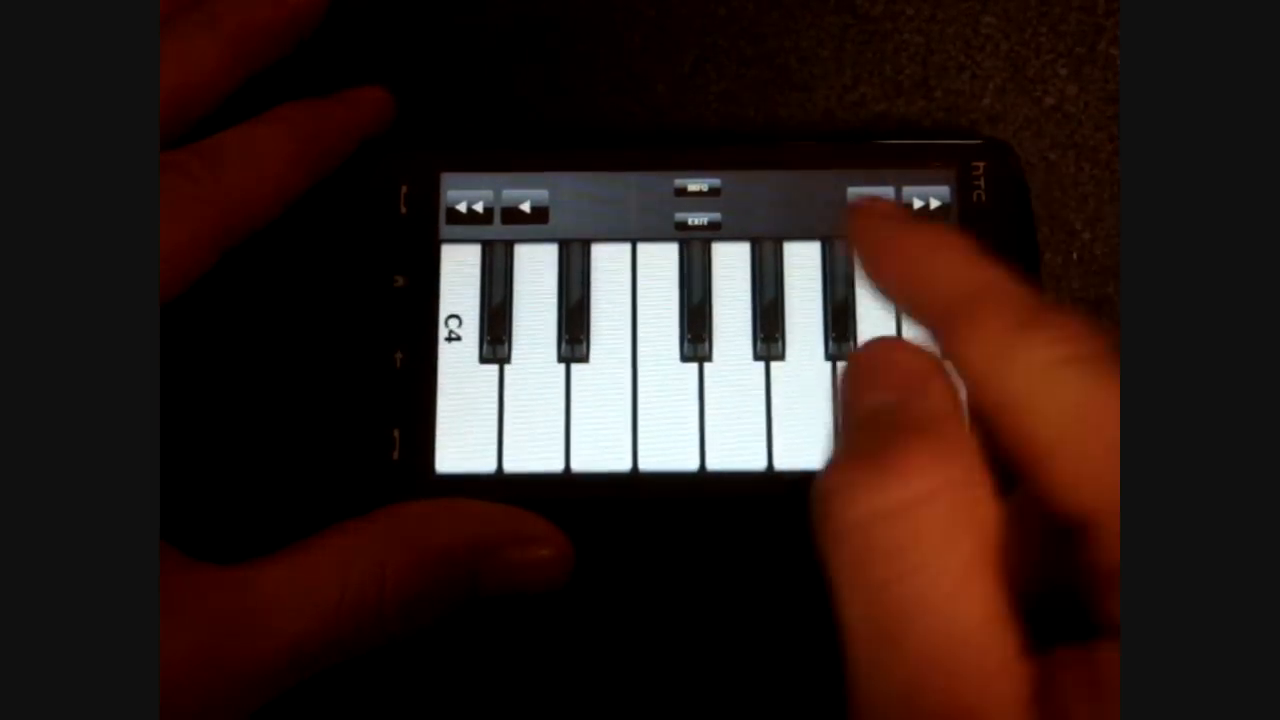